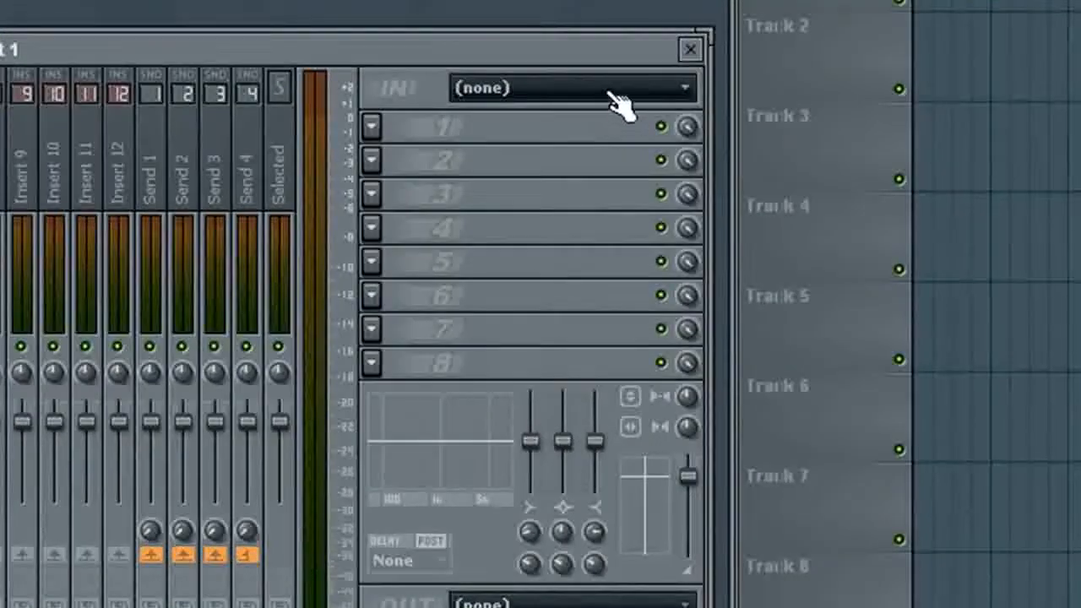
Set mixer Insert 1's input source to HD Audio Line input 1.
{"action": "left_click", "coordinate": [571, 88]}
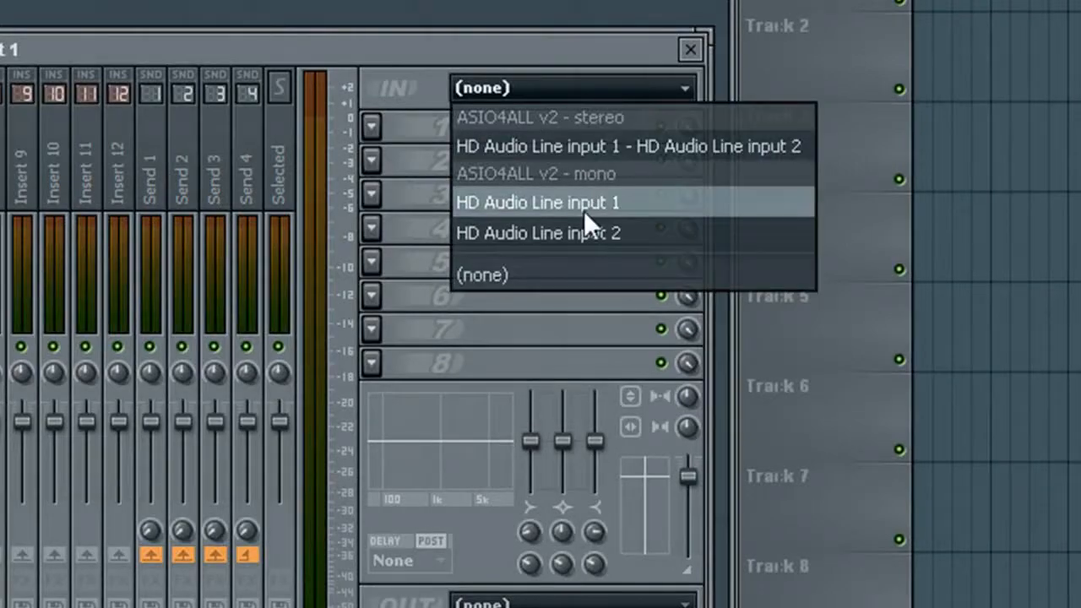
{"action": "left_click", "coordinate": [537, 203]}
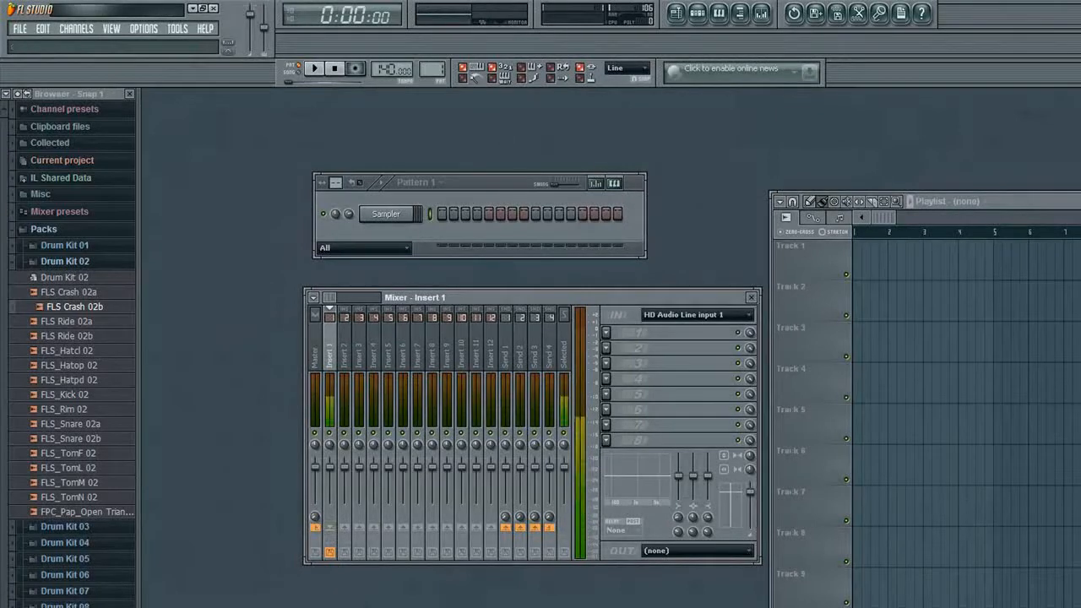
{"action": "mouse_move", "coordinate": [382, 98]}
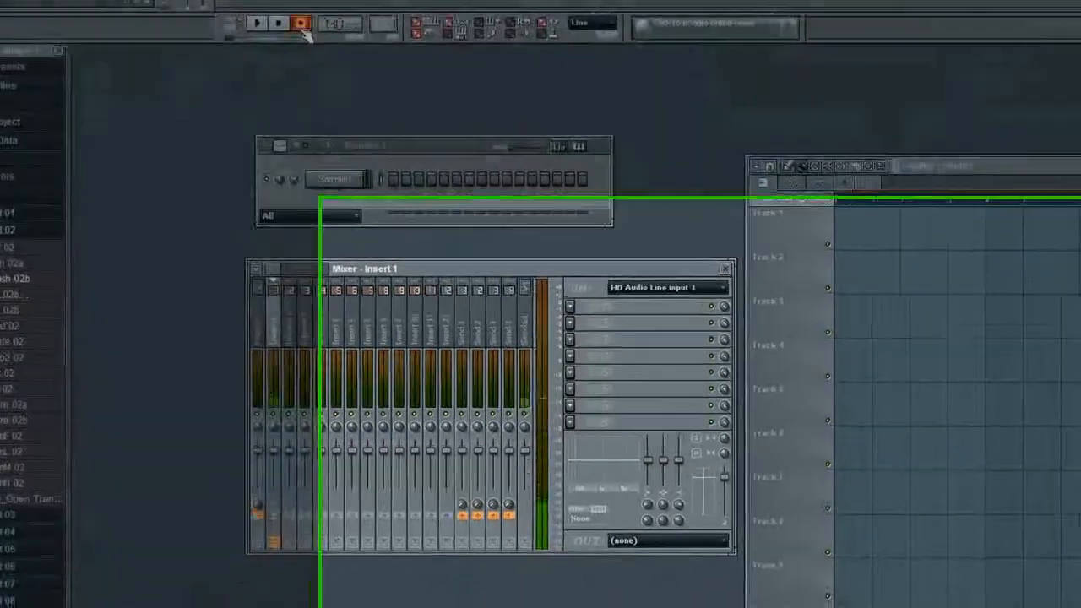
Record the sung vocal as a nine-bar audio clip on playlist Track 1, then stop playback.
{"action": "left_click", "coordinate": [301, 24]}
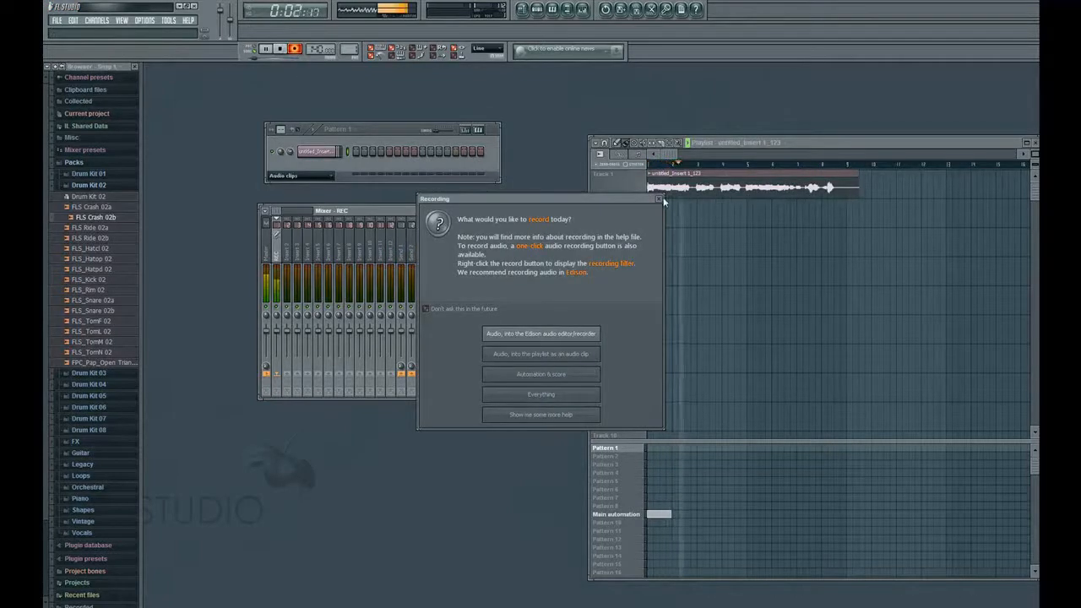
{"action": "left_click", "coordinate": [659, 200]}
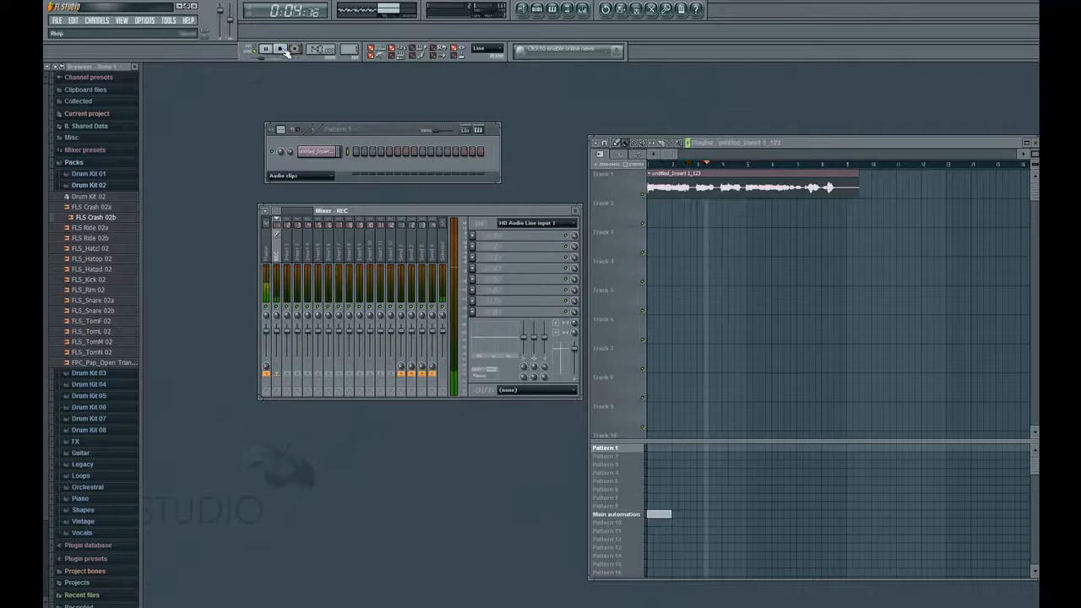
{"action": "left_click", "coordinate": [281, 47]}
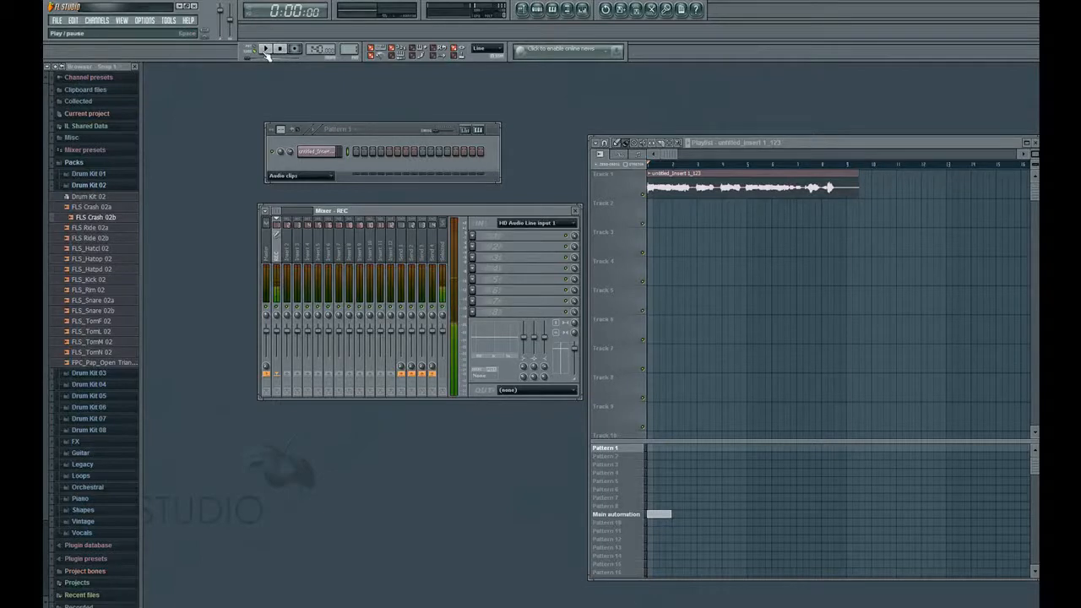
{"action": "left_click", "coordinate": [266, 47]}
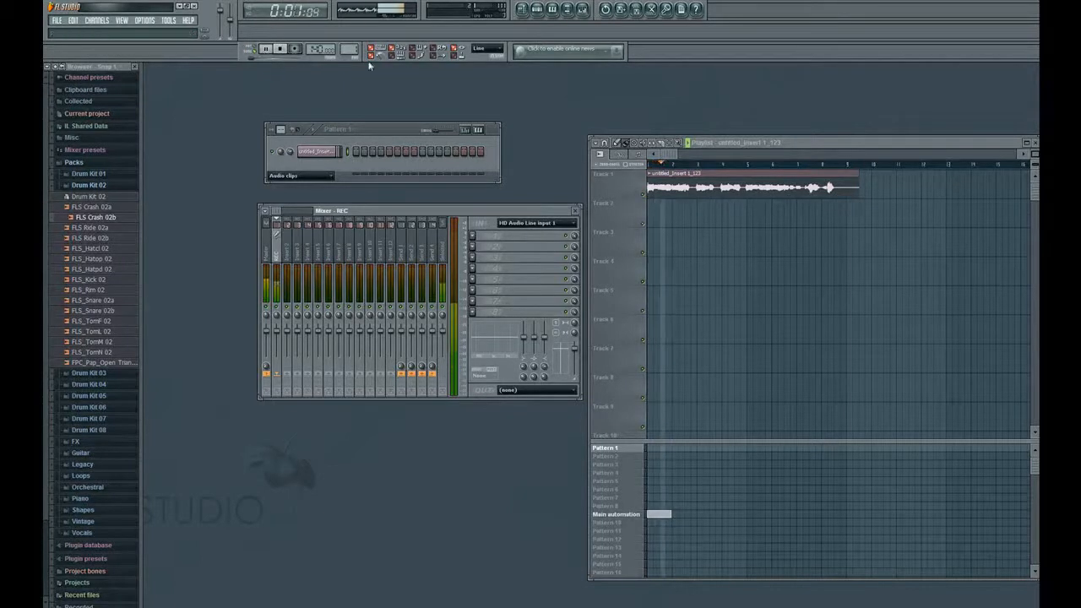
{"action": "left_click", "coordinate": [265, 47]}
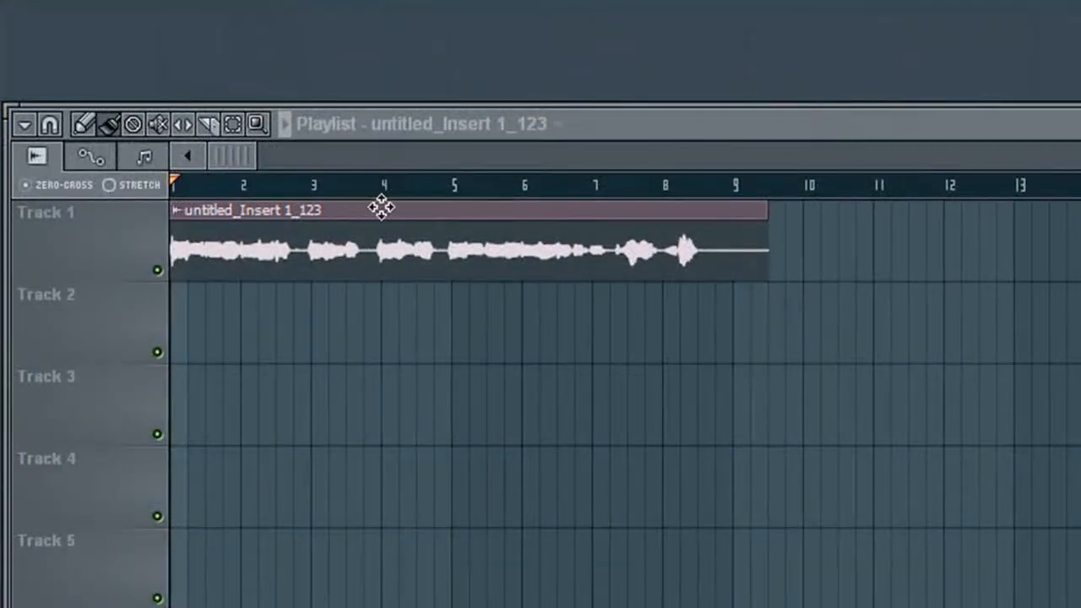
{"action": "mouse_move", "coordinate": [358, 575]}
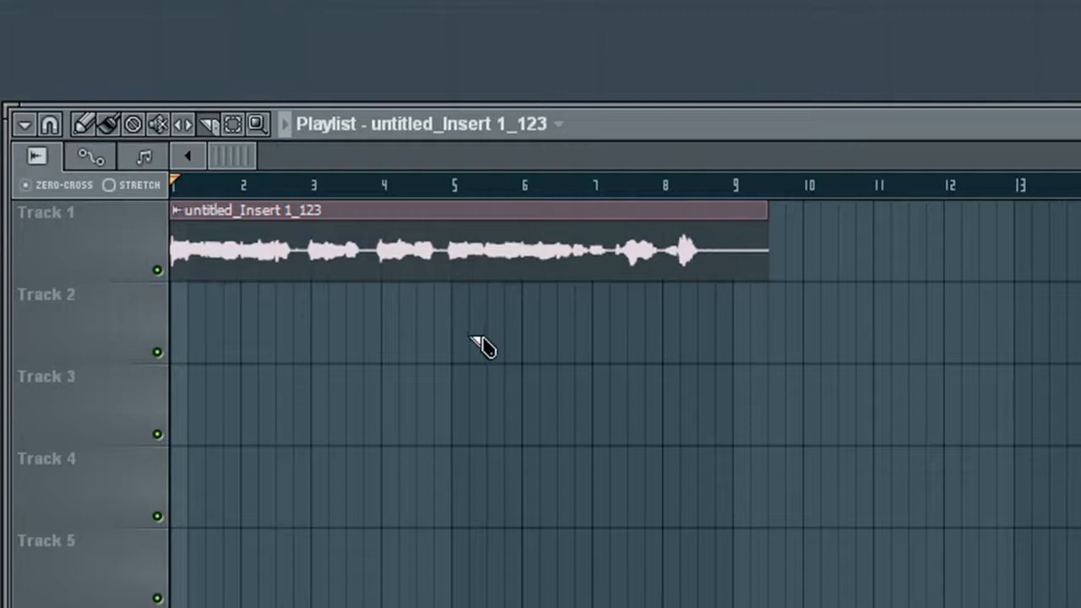
{"action": "mouse_move", "coordinate": [419, 375]}
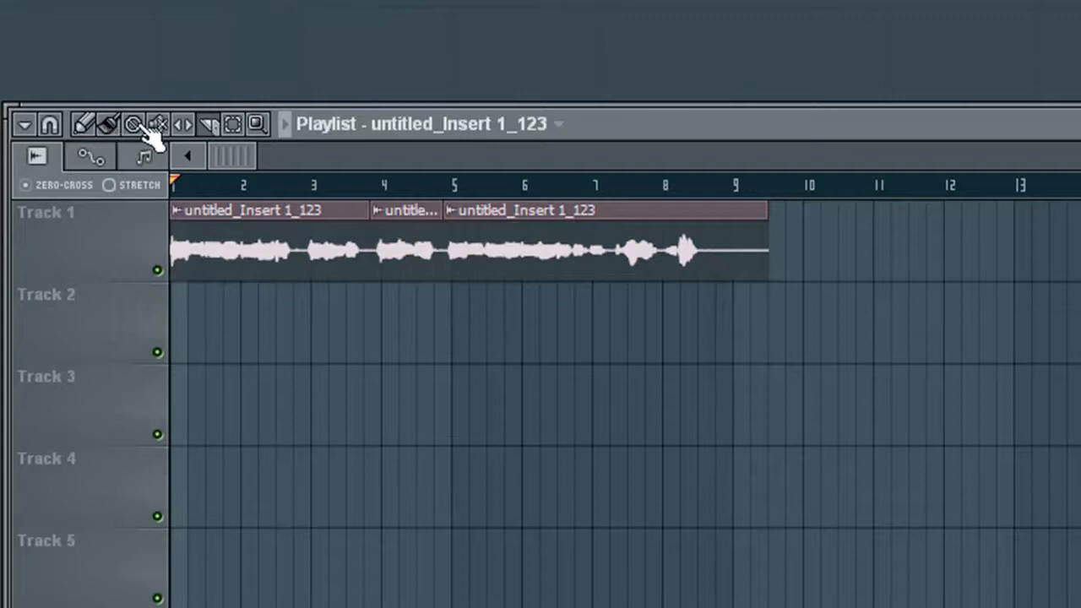
{"action": "mouse_move", "coordinate": [150, 143]}
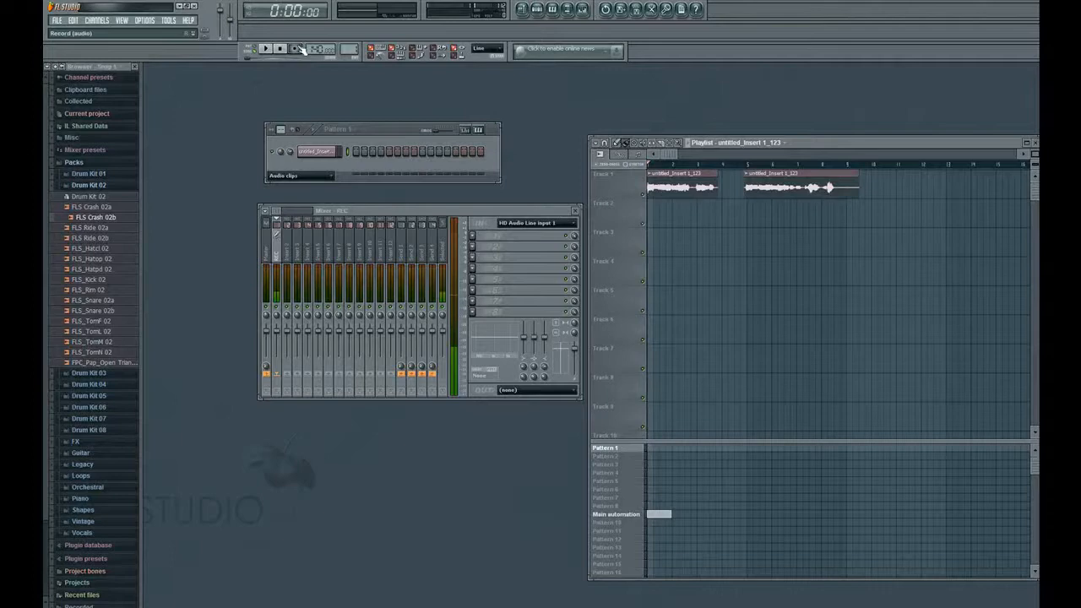
Record a short replacement vocal take into the playlist, landing on Track 2 under the gap.
{"action": "left_click", "coordinate": [294, 47]}
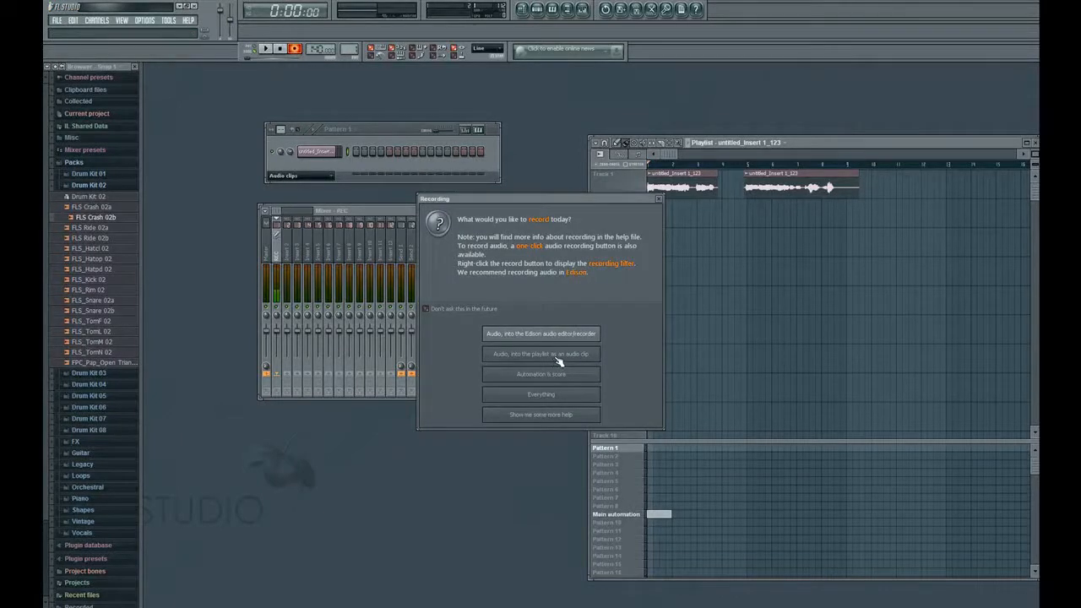
{"action": "left_click", "coordinate": [541, 355]}
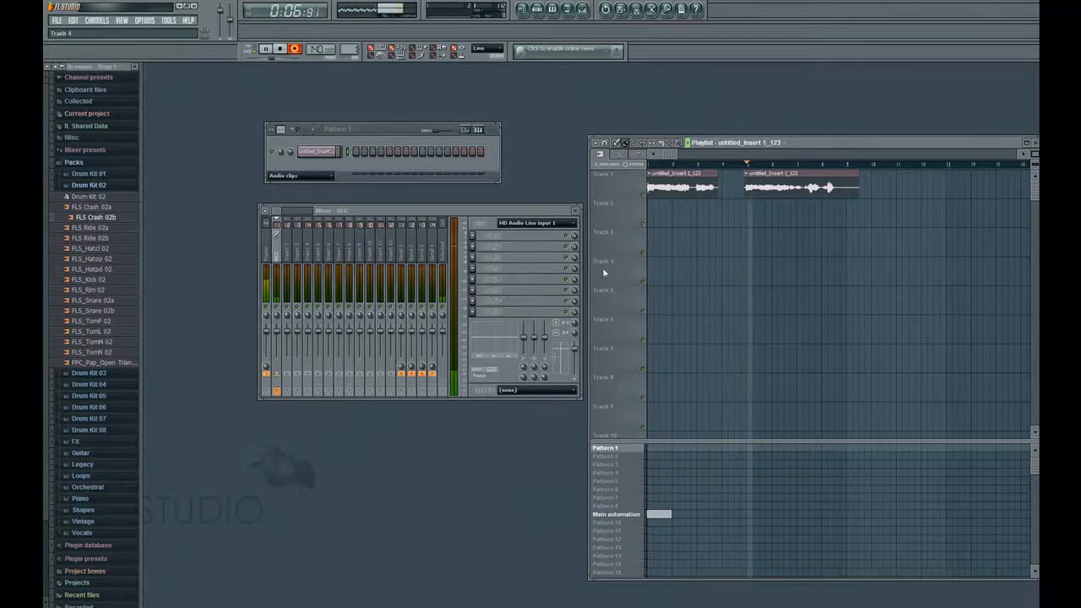
{"action": "left_click", "coordinate": [281, 48]}
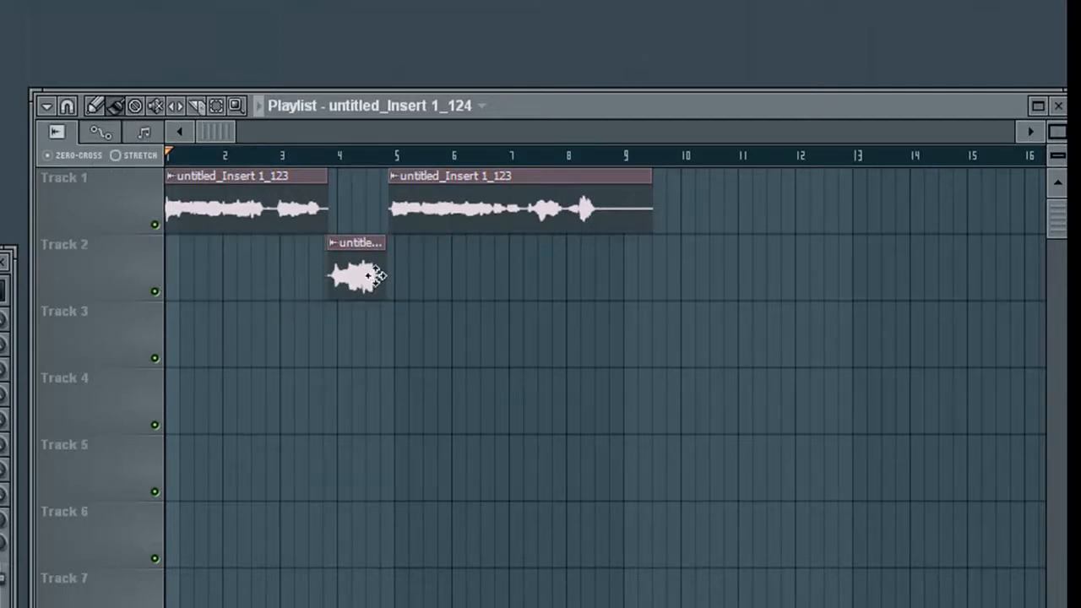
Move the new take from Track 2 into the gap on Track 1 to complete the vocal line.
{"action": "left_click_drag", "start_coordinate": [356, 273], "coordinate": [357, 203]}
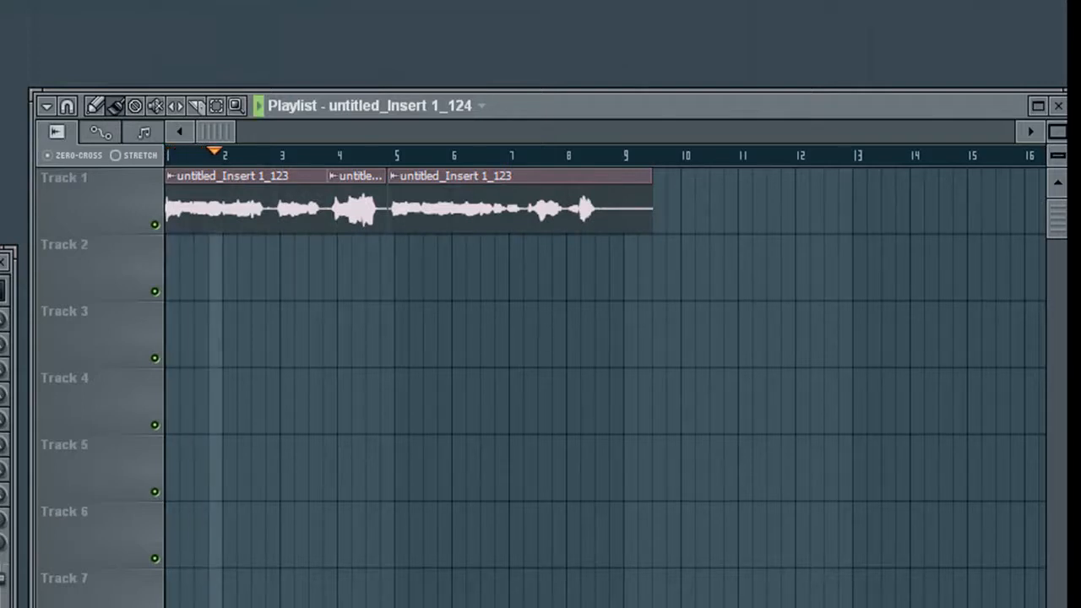
{"action": "left_click", "coordinate": [280, 156]}
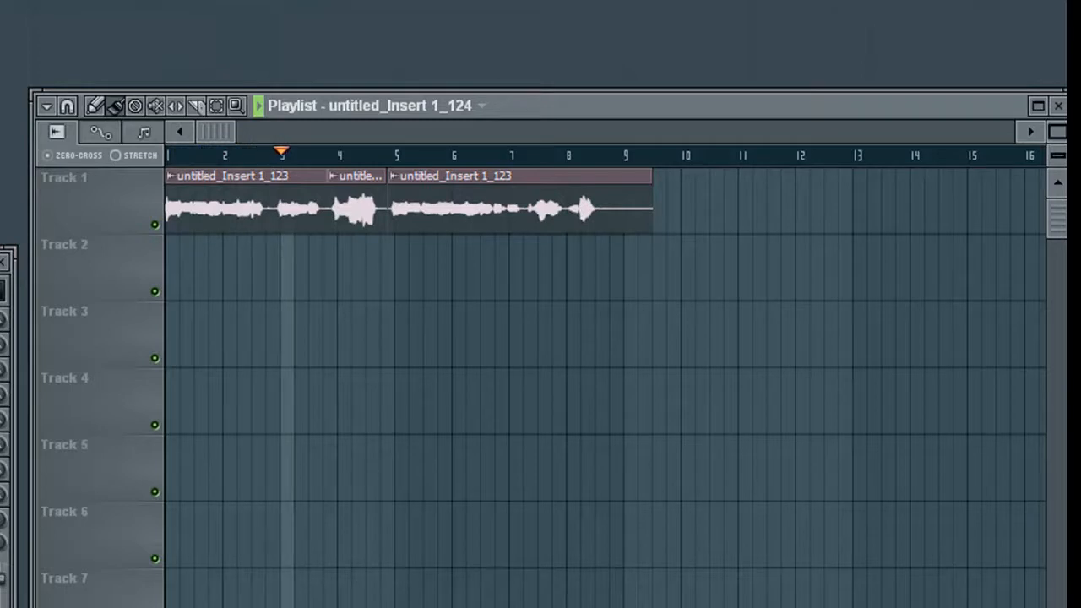
{"action": "left_click", "coordinate": [346, 156]}
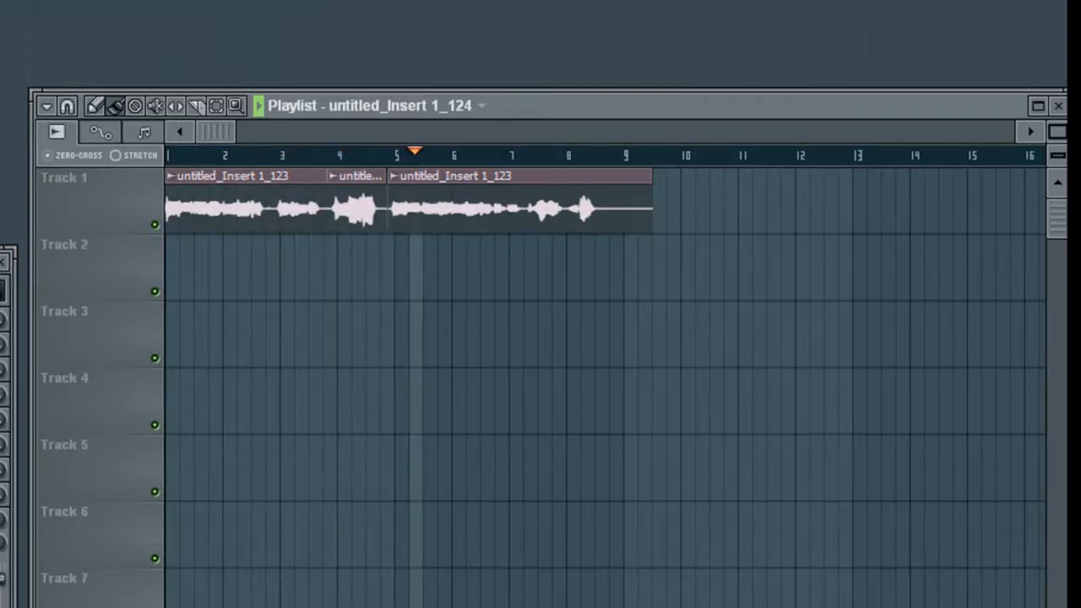
{"action": "left_click", "coordinate": [482, 152]}
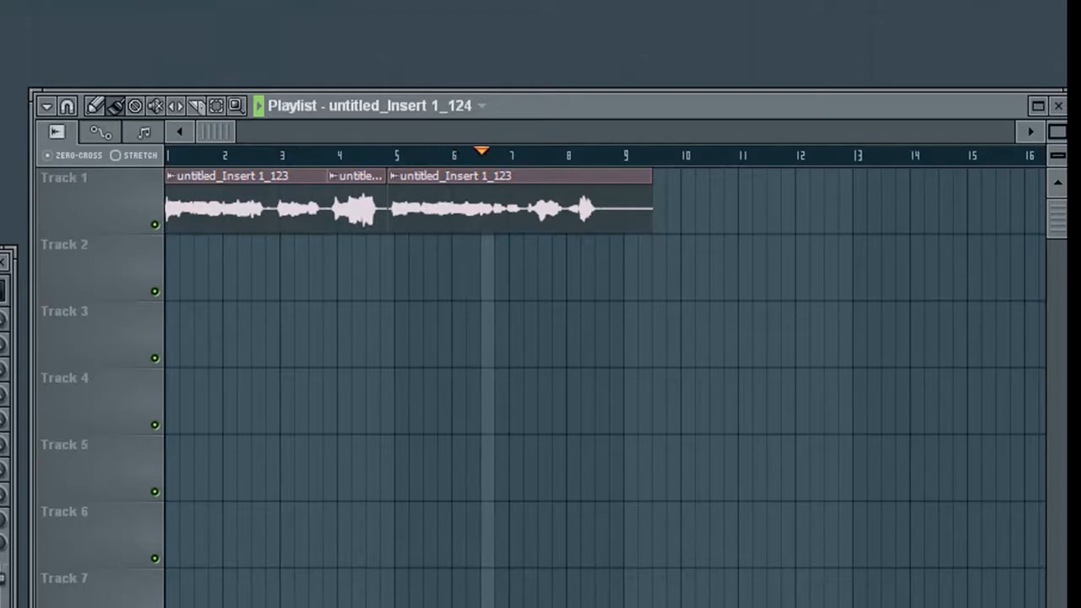